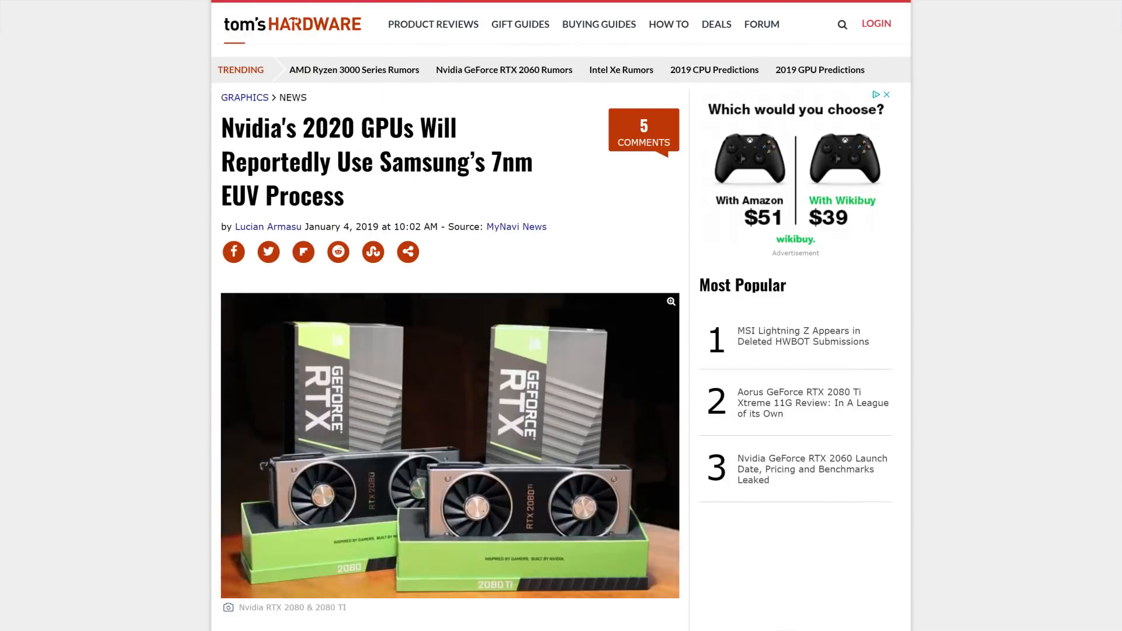
scroll("down", 3)
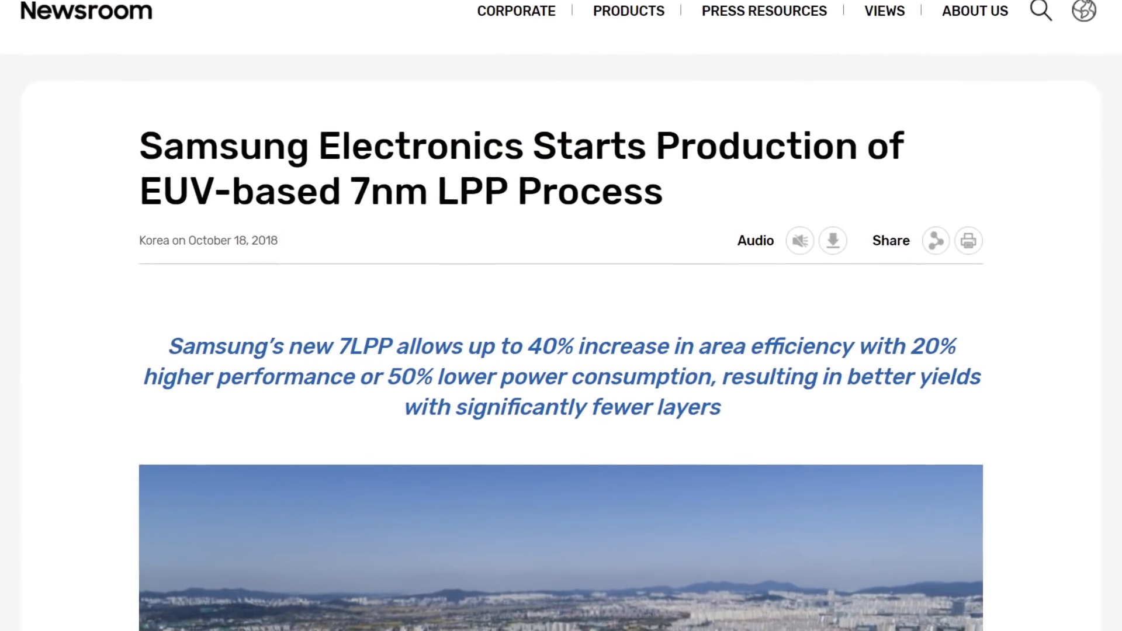
scroll("down", 3)
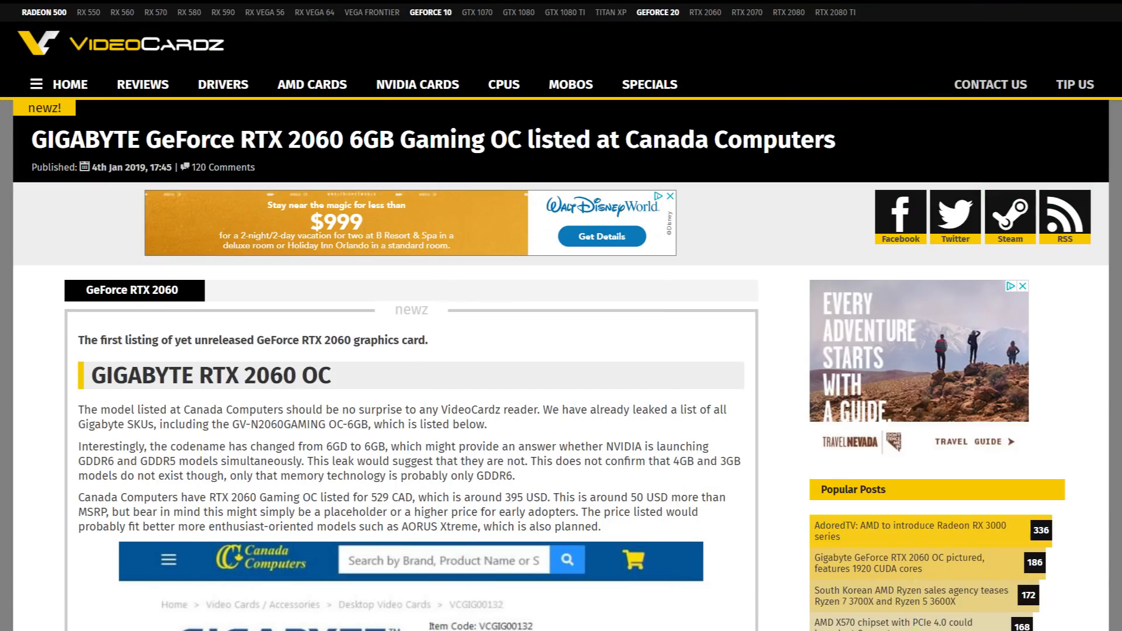
scroll("down", 3)
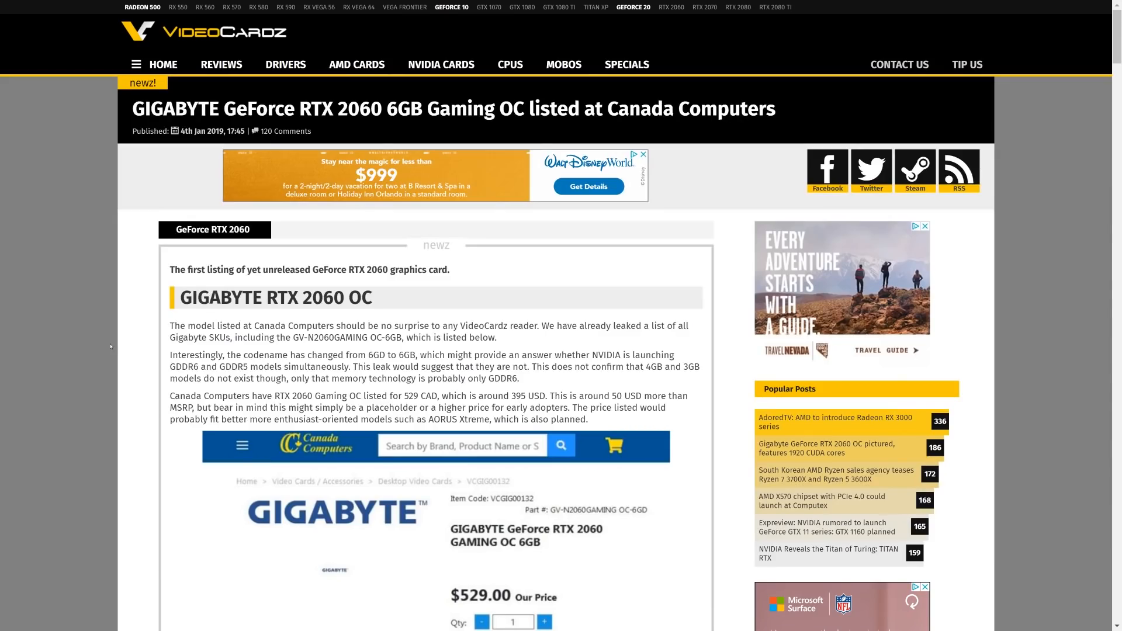
scroll("down", 3)
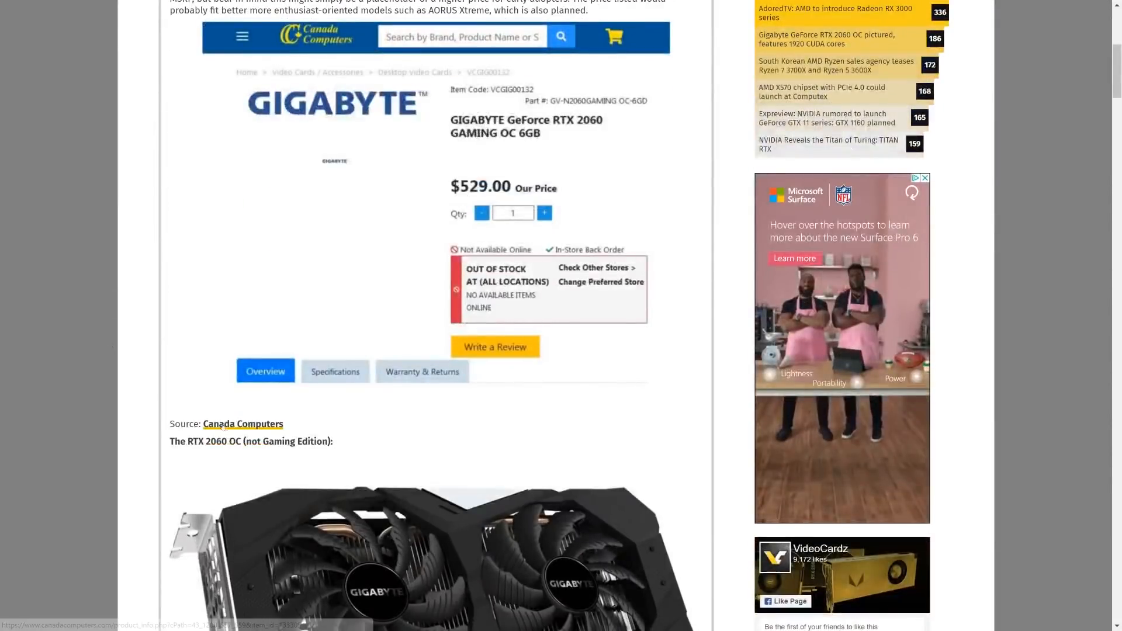
scroll("up", 3)
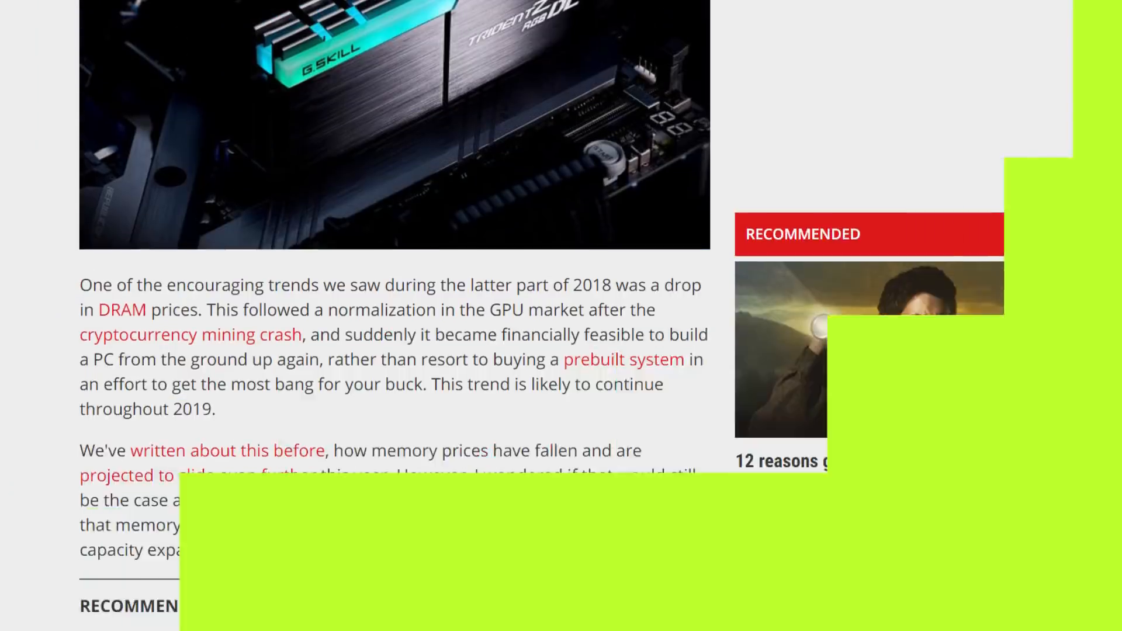
scroll("up", 3)
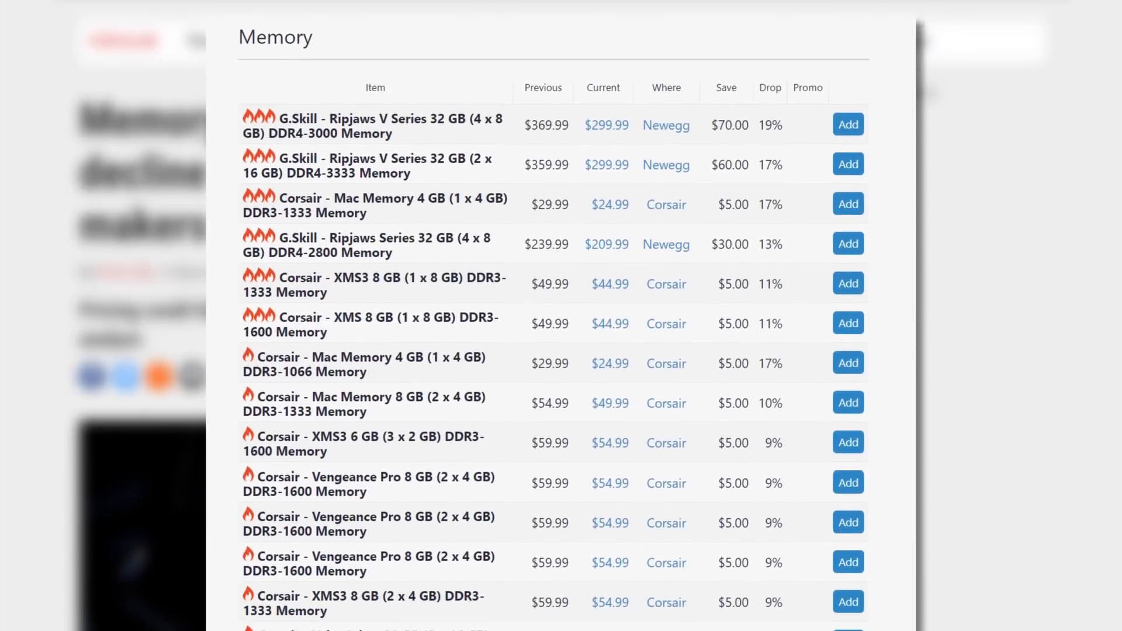
scroll("down", 3)
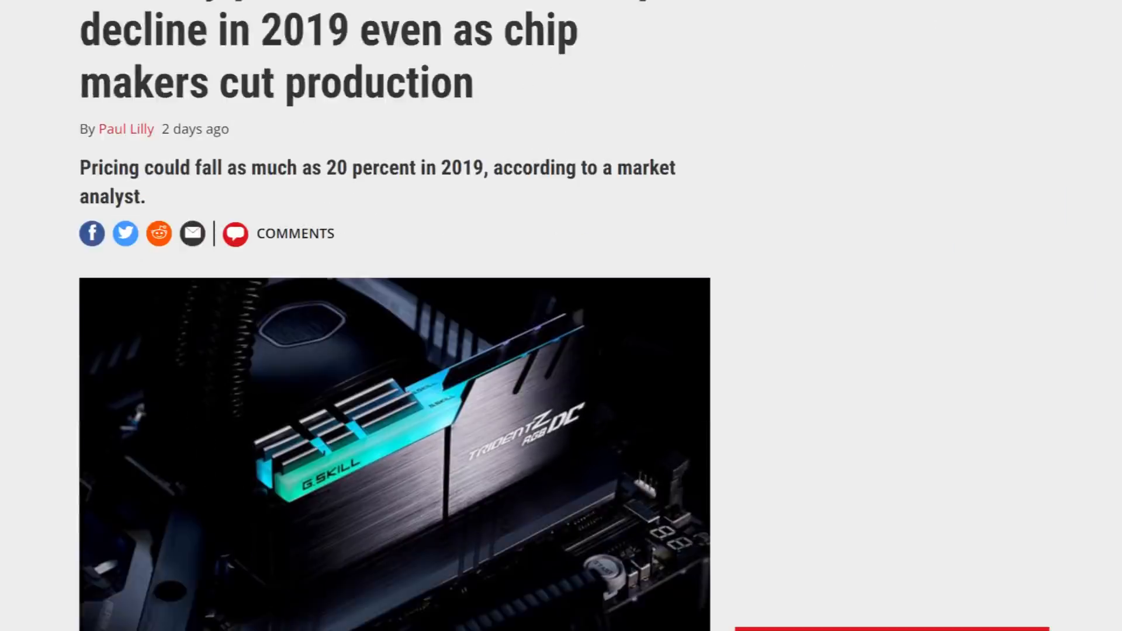
scroll("down", 3)
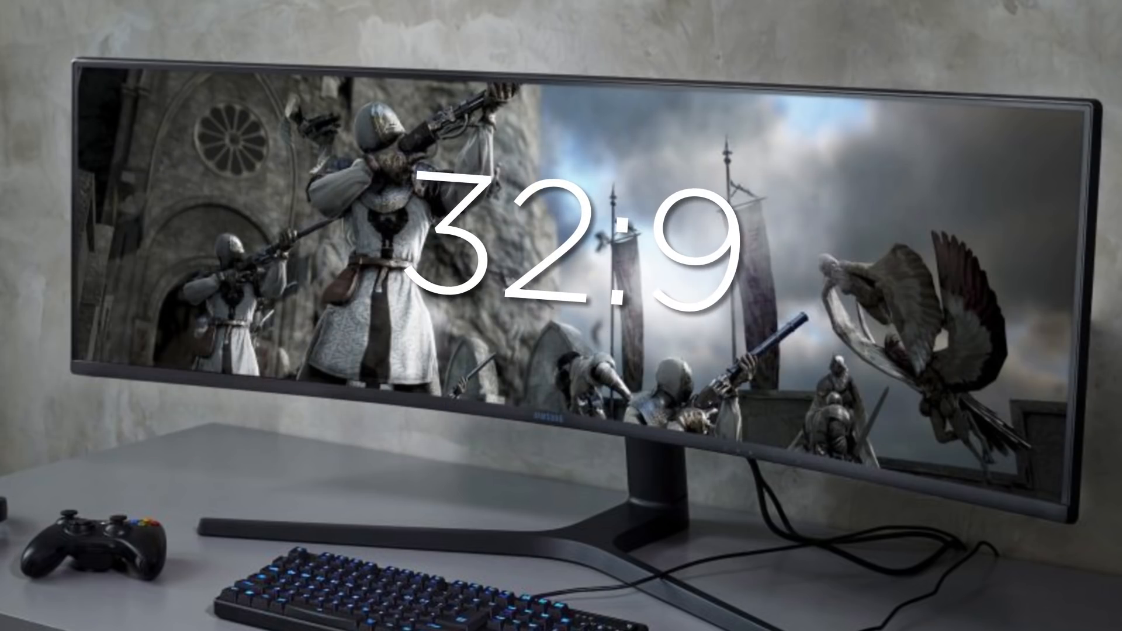
scroll("down", 3)
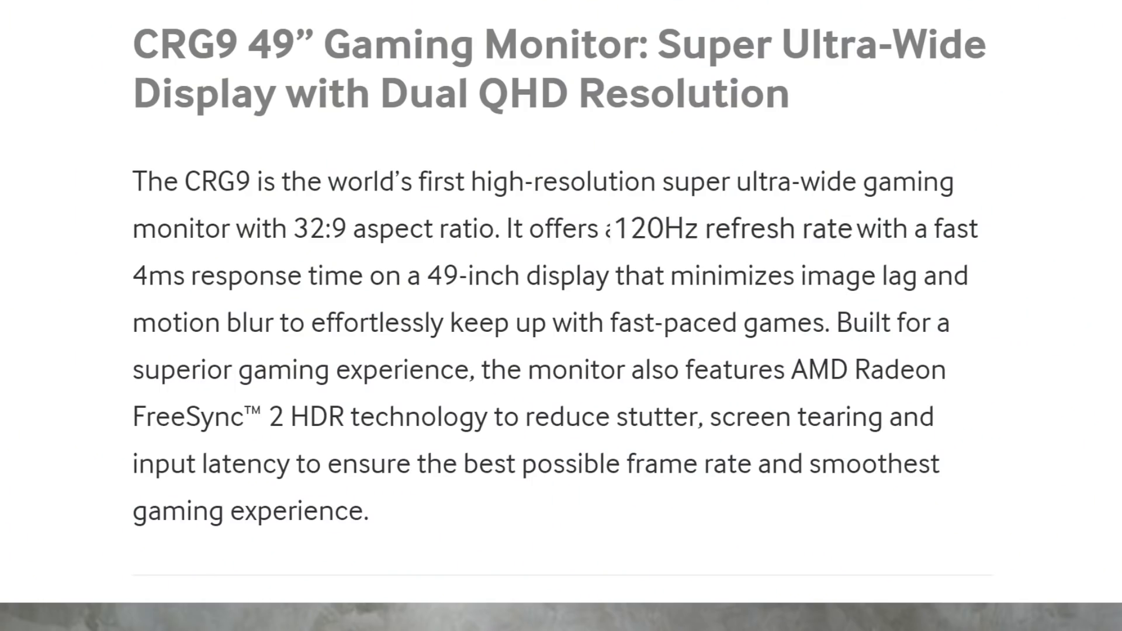